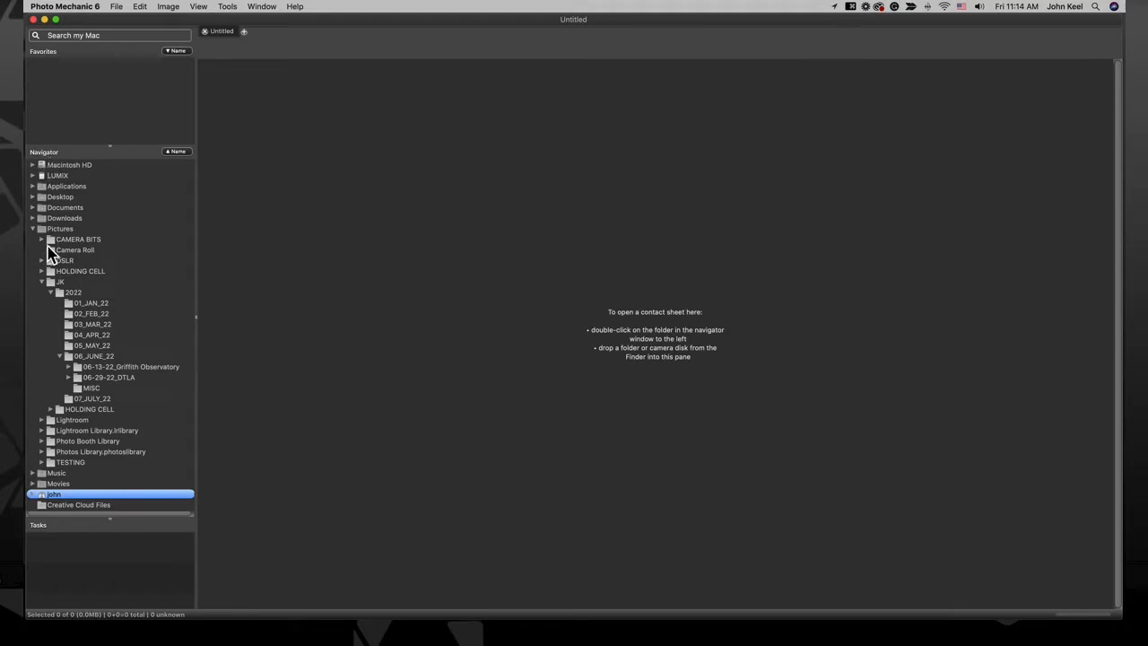
Open the 06-29-22_DTLA folder as a contact sheet from the Navigator
left_click(107, 377)
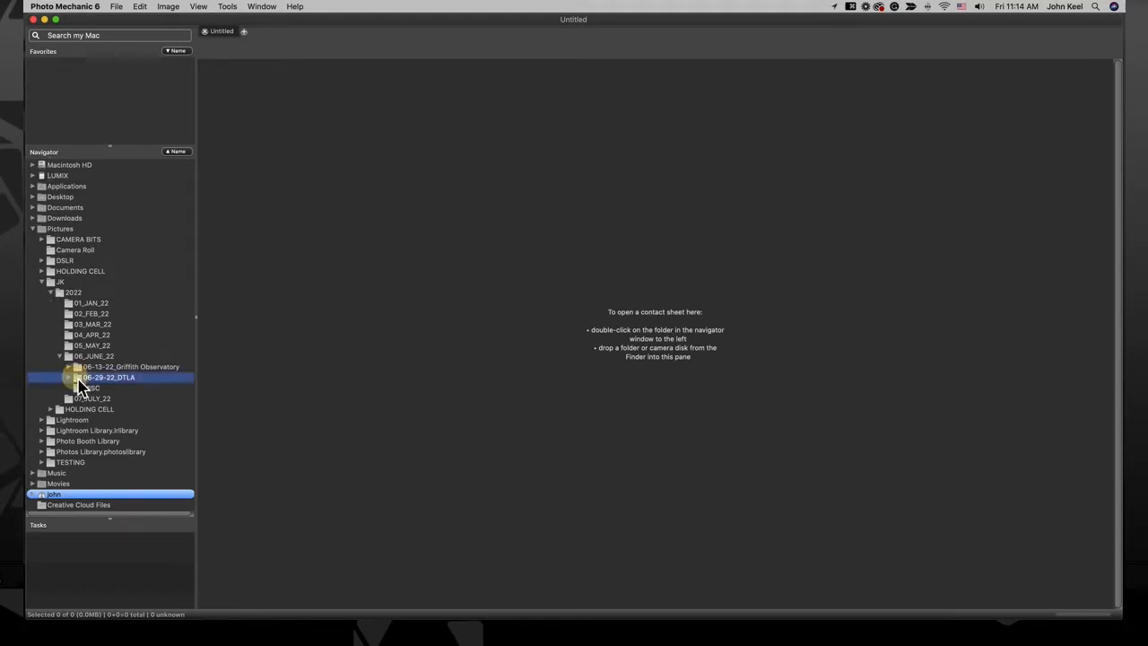
double_click(107, 377)
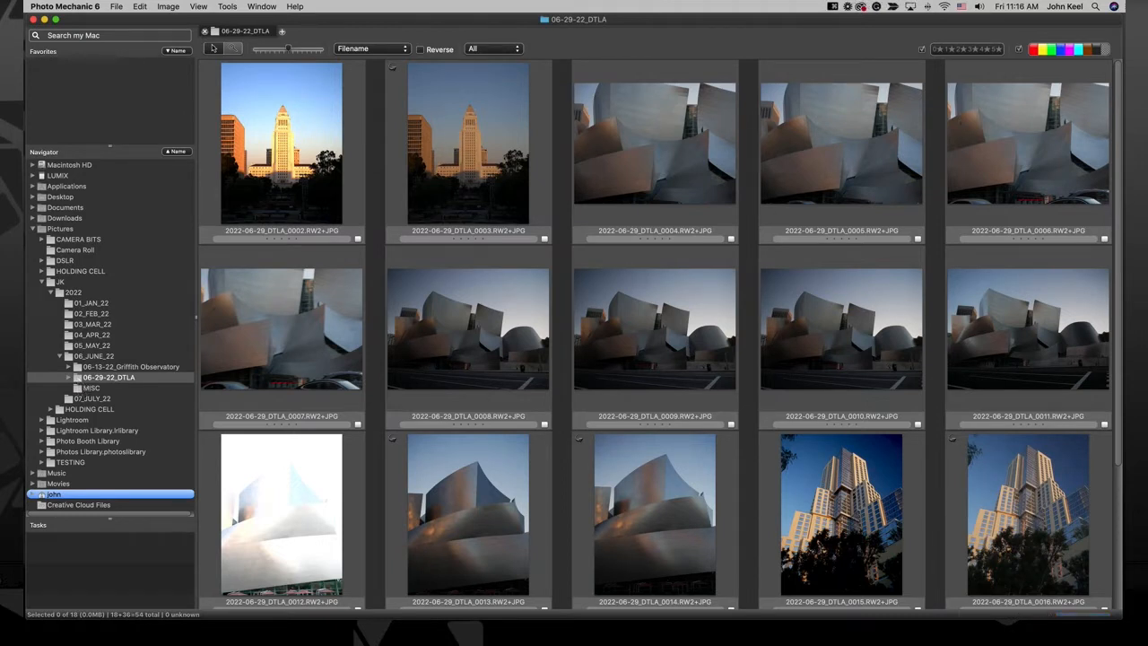
Reveal a Navigator folder's location in Finder via its context menu
right_click(89, 240)
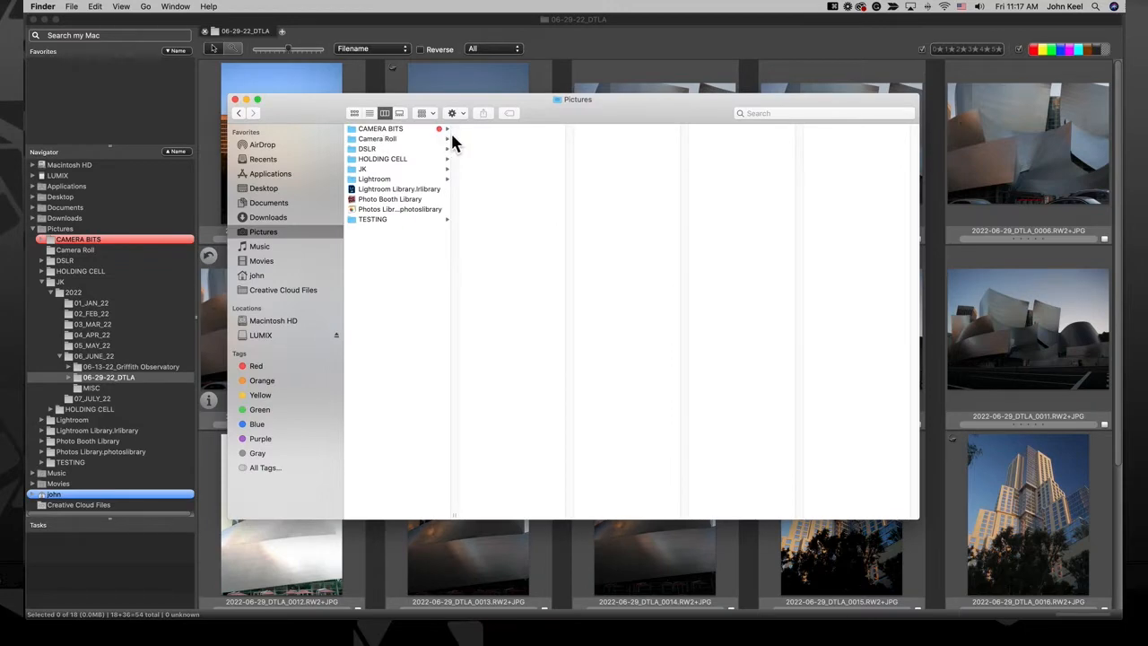
right_click(54, 277)
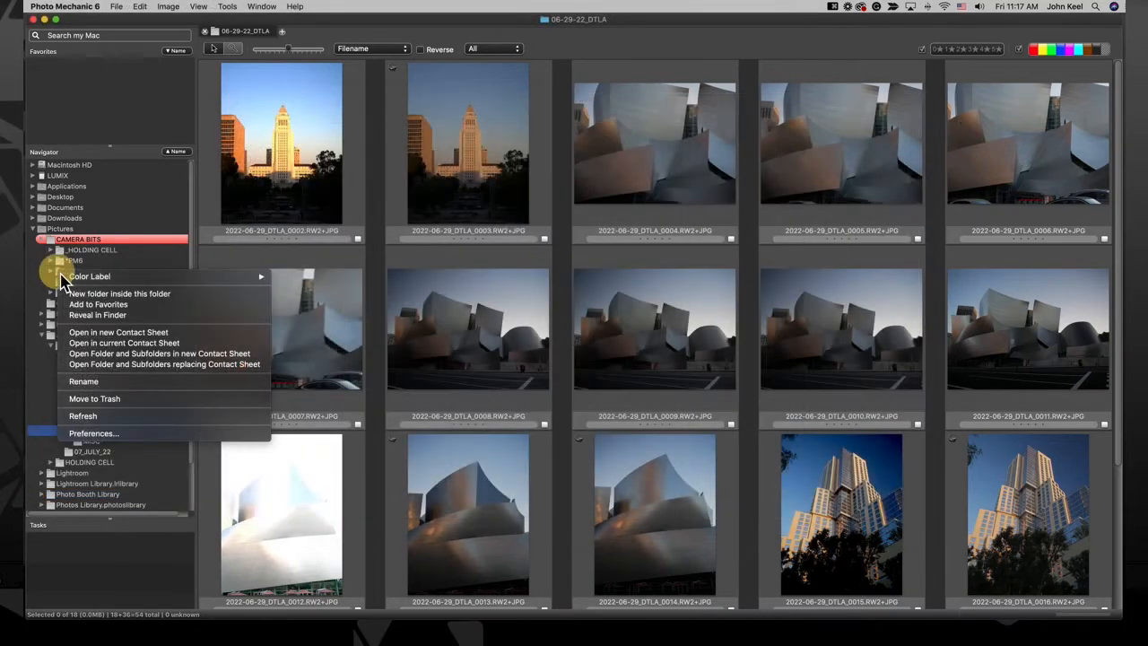
mouse_move(119, 294)
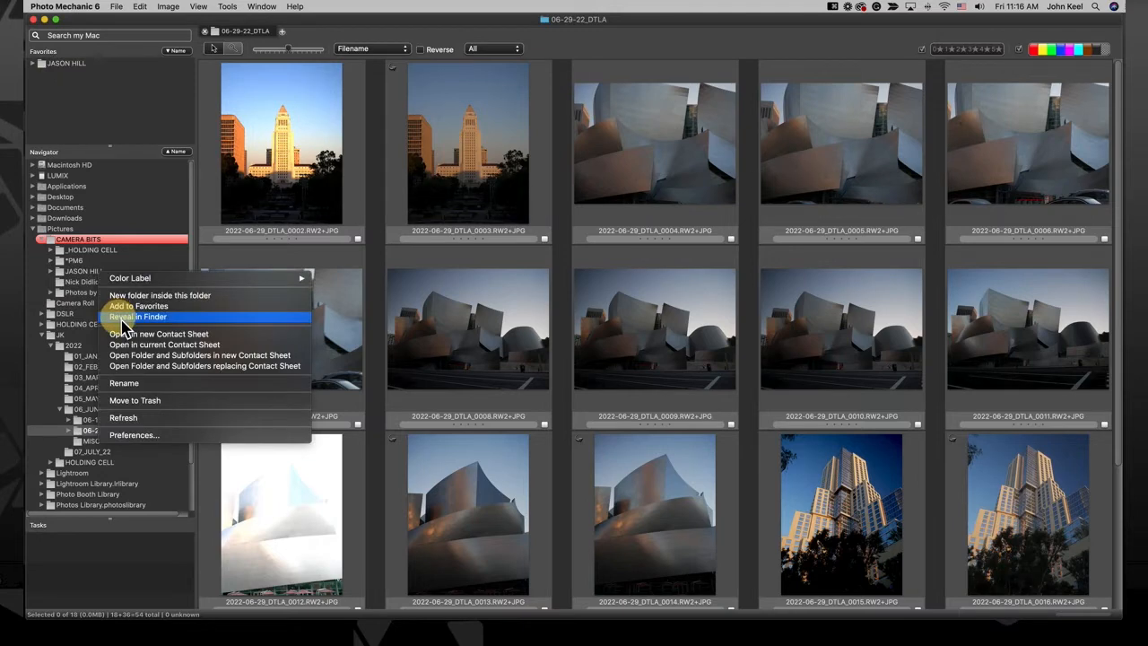
left_click(136, 316)
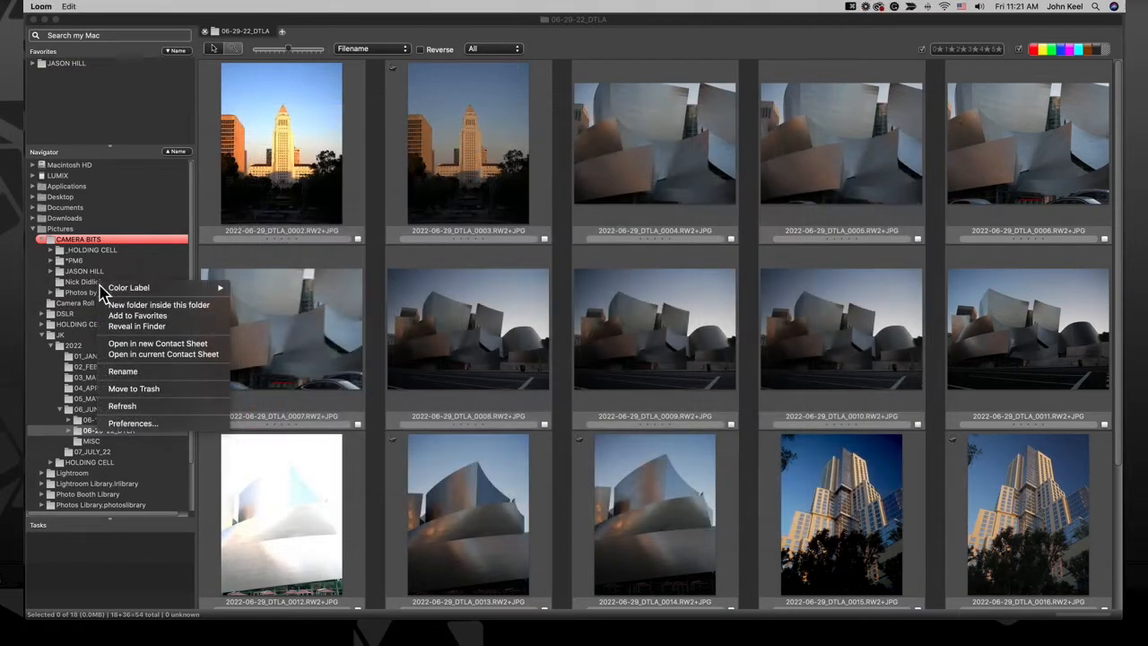
mouse_move(122, 344)
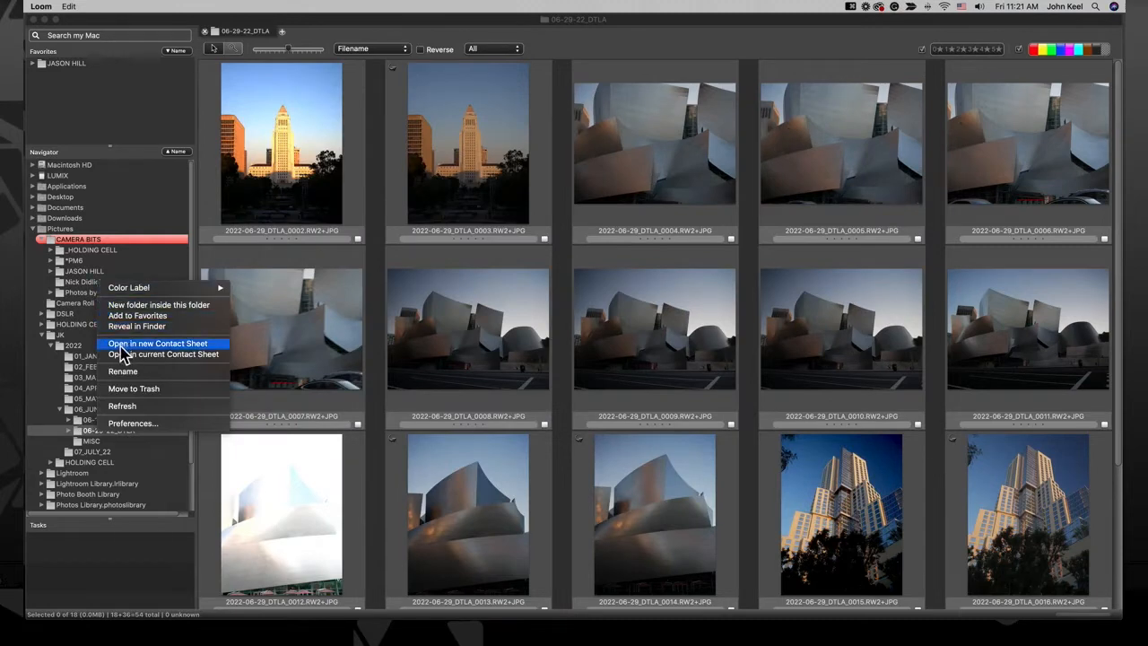
Open folders in new contact sheets, including the DTLA folder with its subfolders
left_click(157, 344)
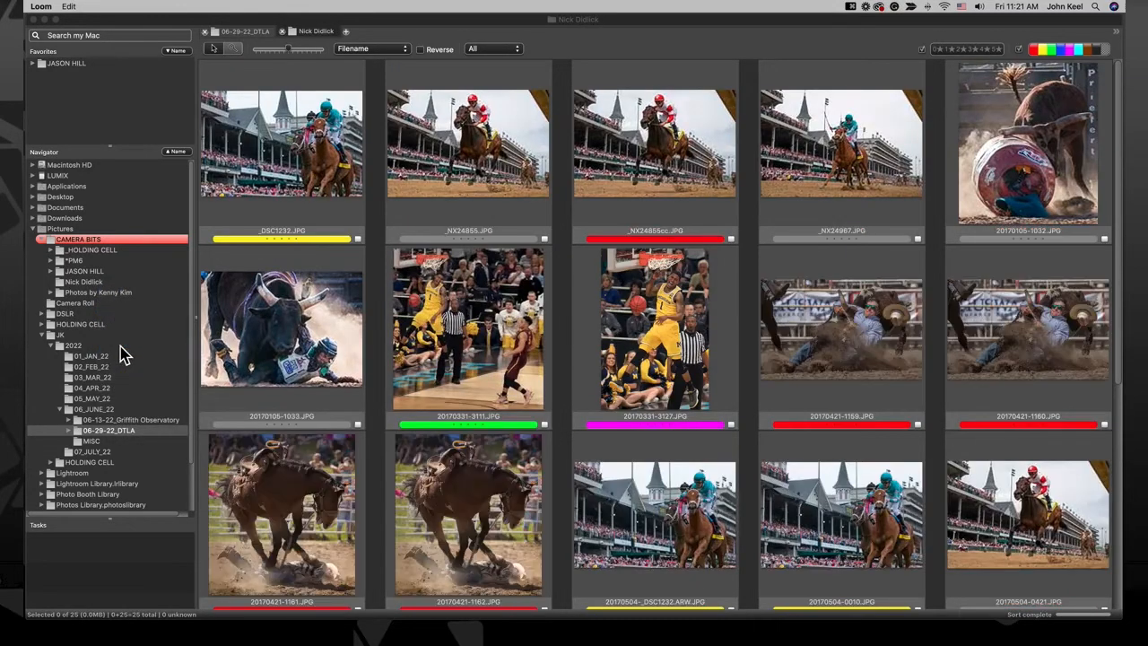
left_click(107, 430)
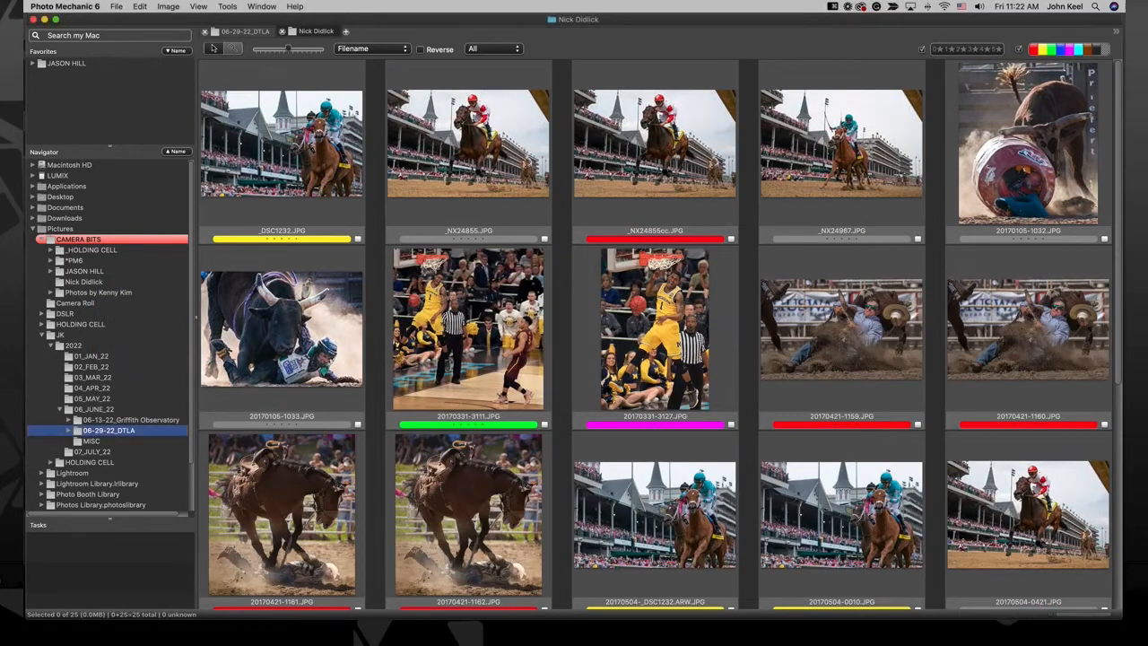
left_click(52, 293)
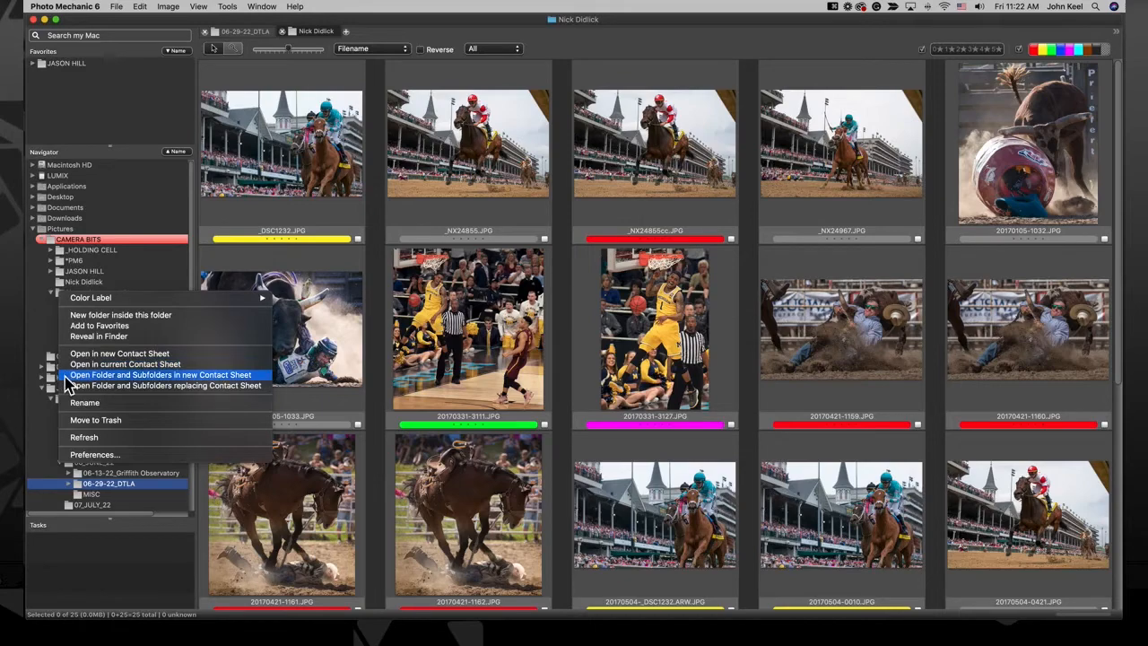
left_click(162, 374)
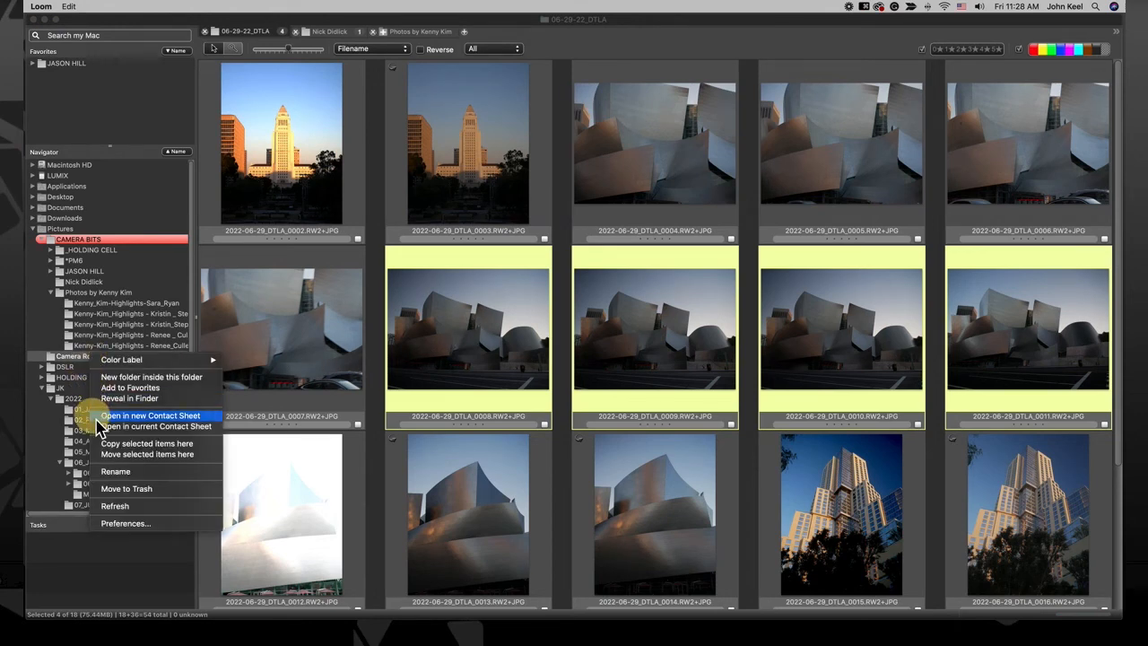
Open a folder in a new contact sheet, then review Macintosh HD's Eject and Unmount options
left_click(151, 416)
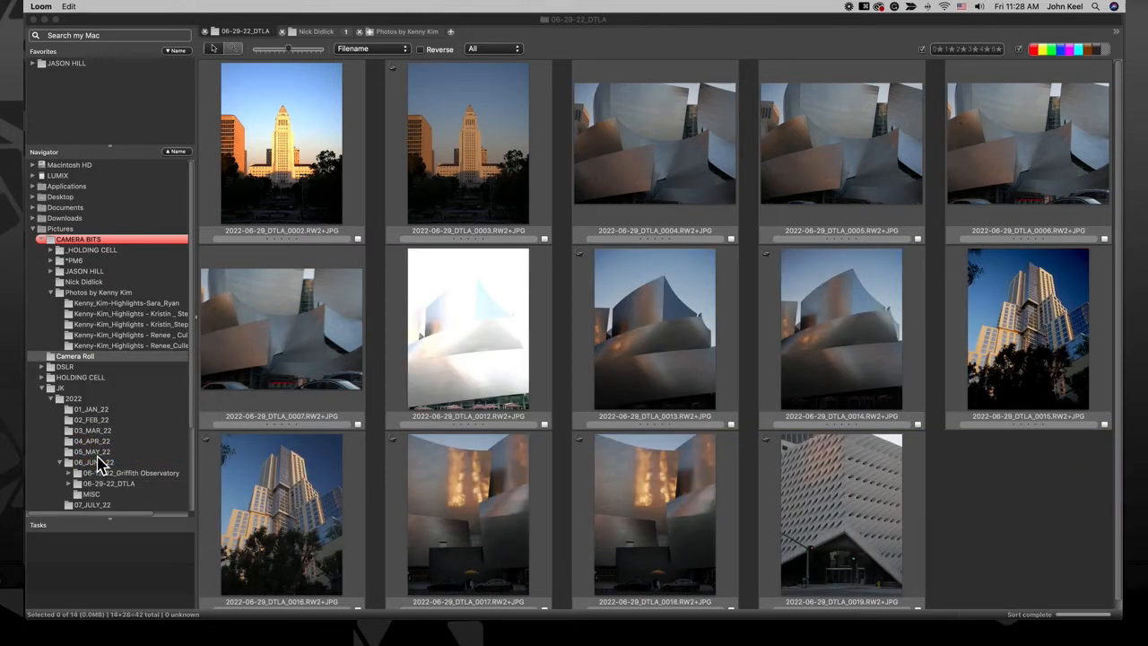
right_click(79, 241)
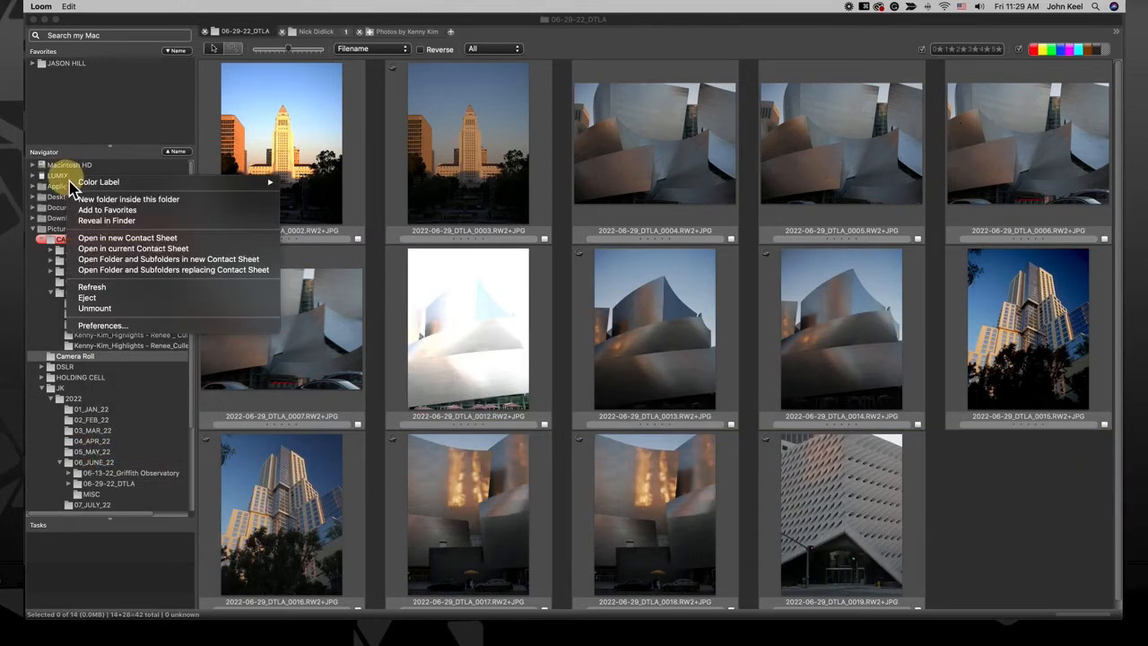
mouse_move(86, 297)
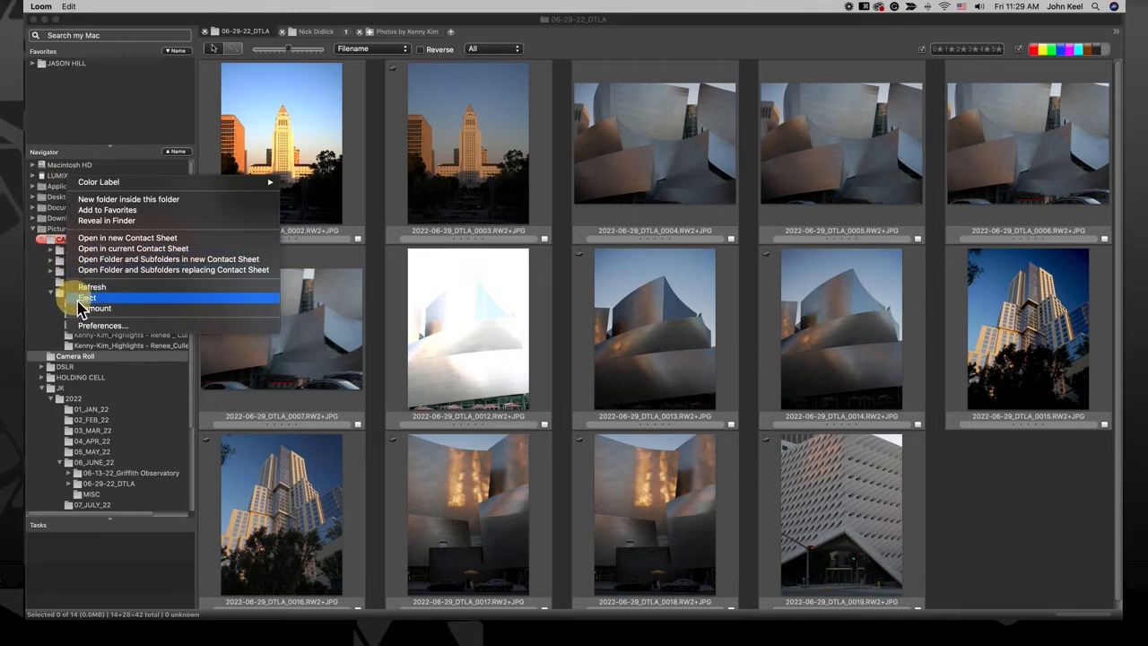
left_click(92, 287)
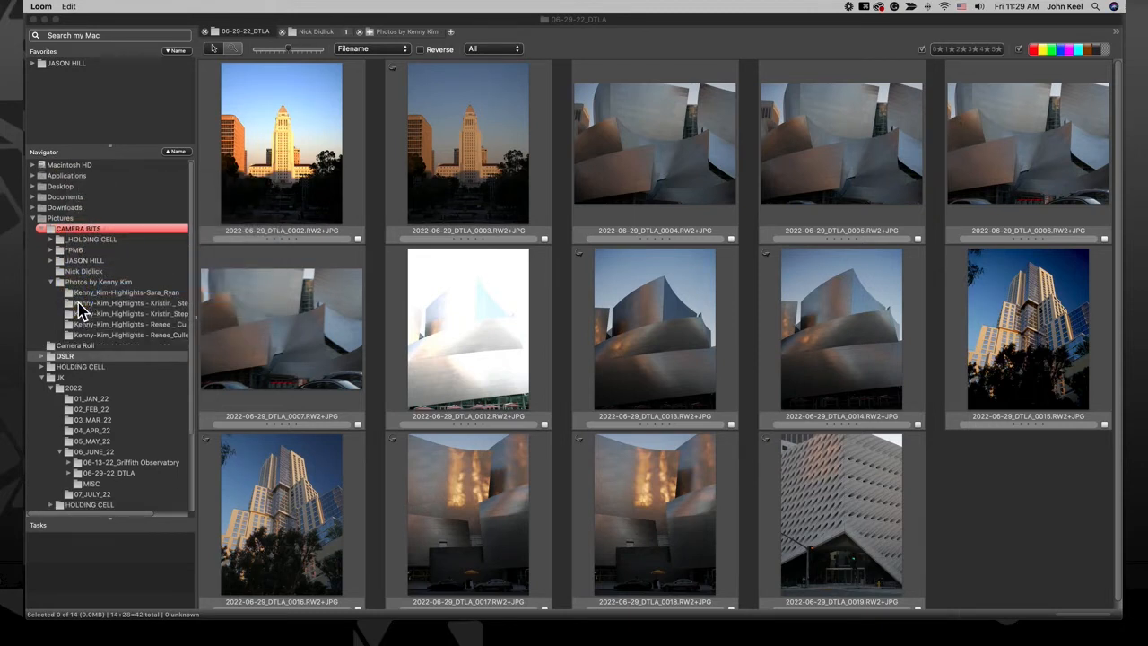
Bring up the Navigator preferences with auto-expand and subfolder-checking options
right_click(61, 219)
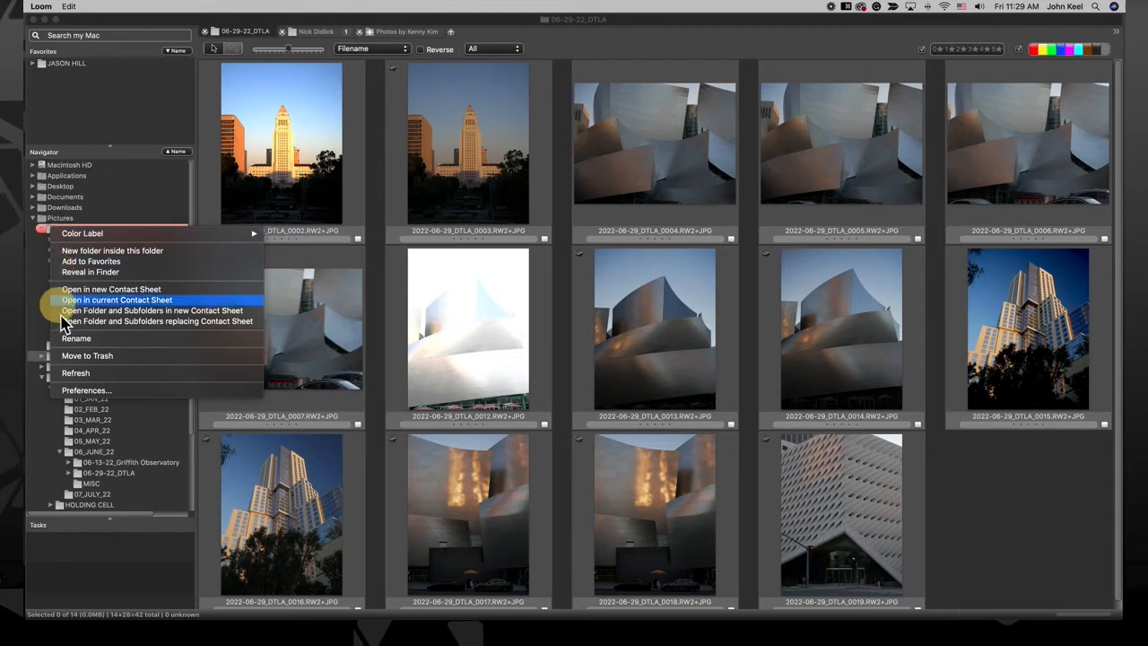
mouse_move(68, 396)
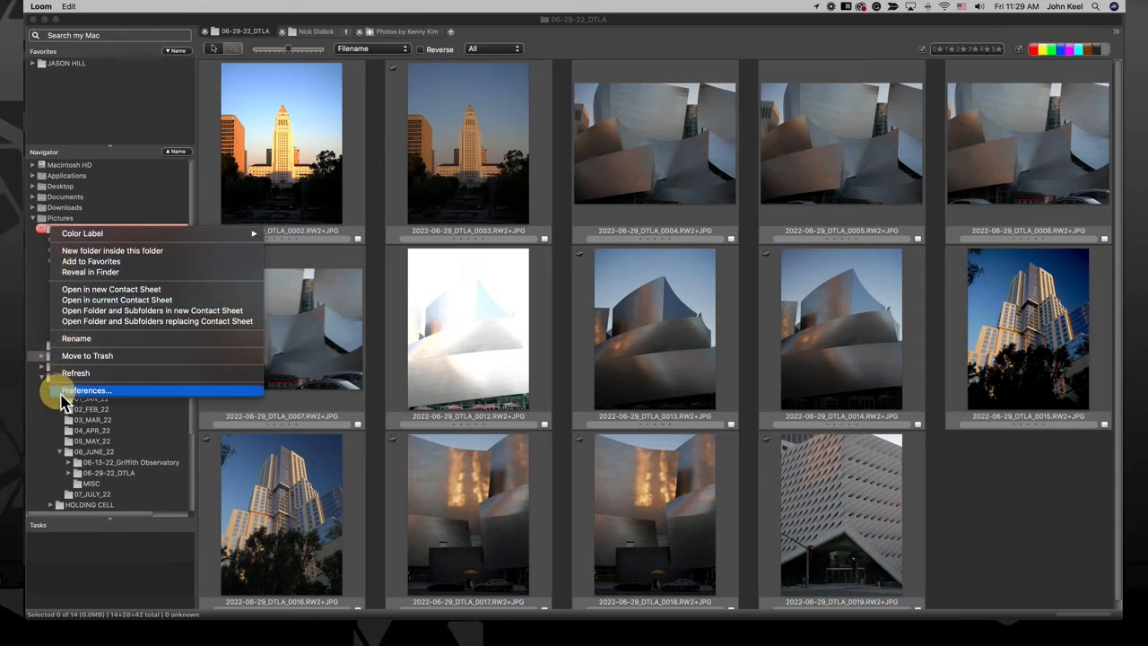
left_click(86, 388)
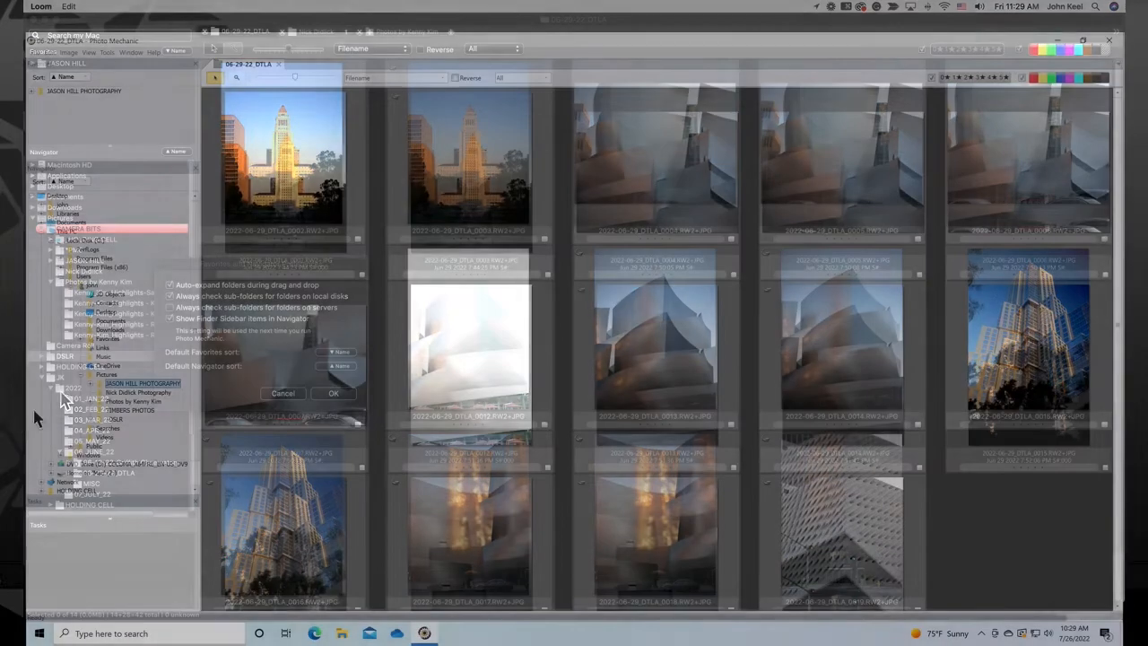
Show a folder's context menu in the Windows Navigator to review hidden-folder preferences
right_click(108, 384)
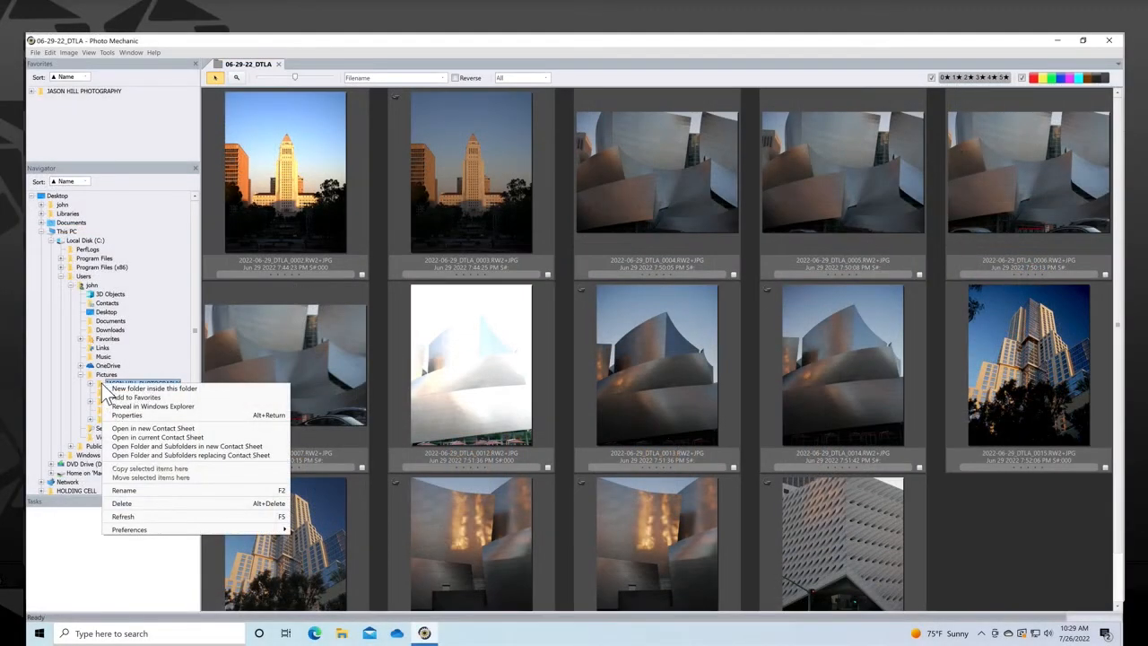
mouse_move(111, 469)
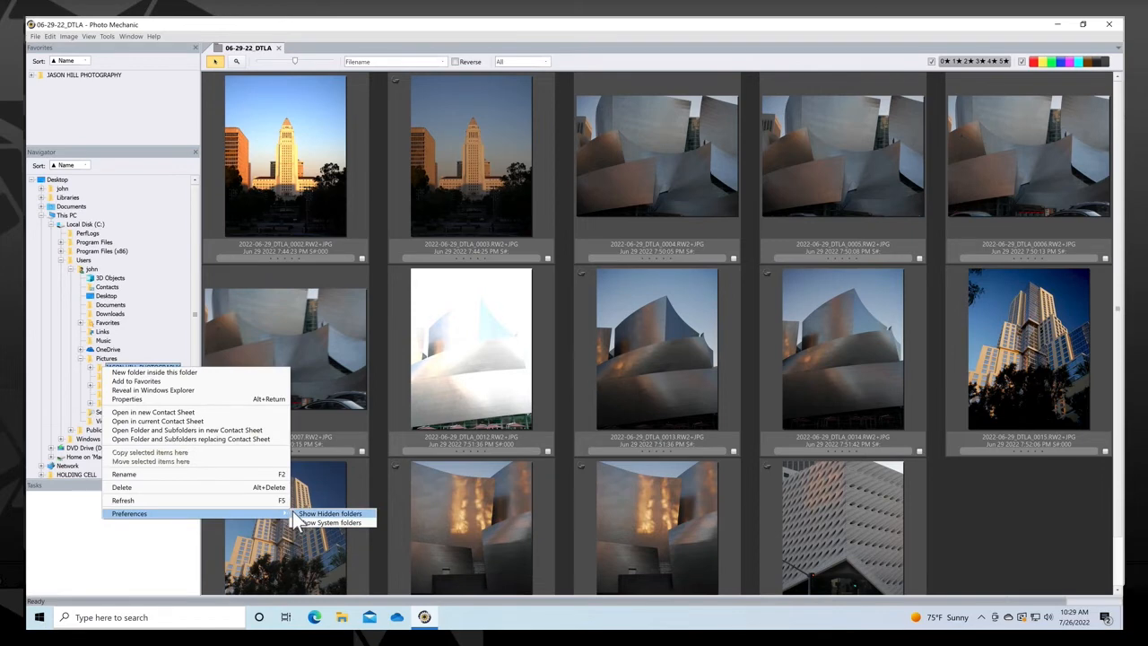
mouse_move(330, 524)
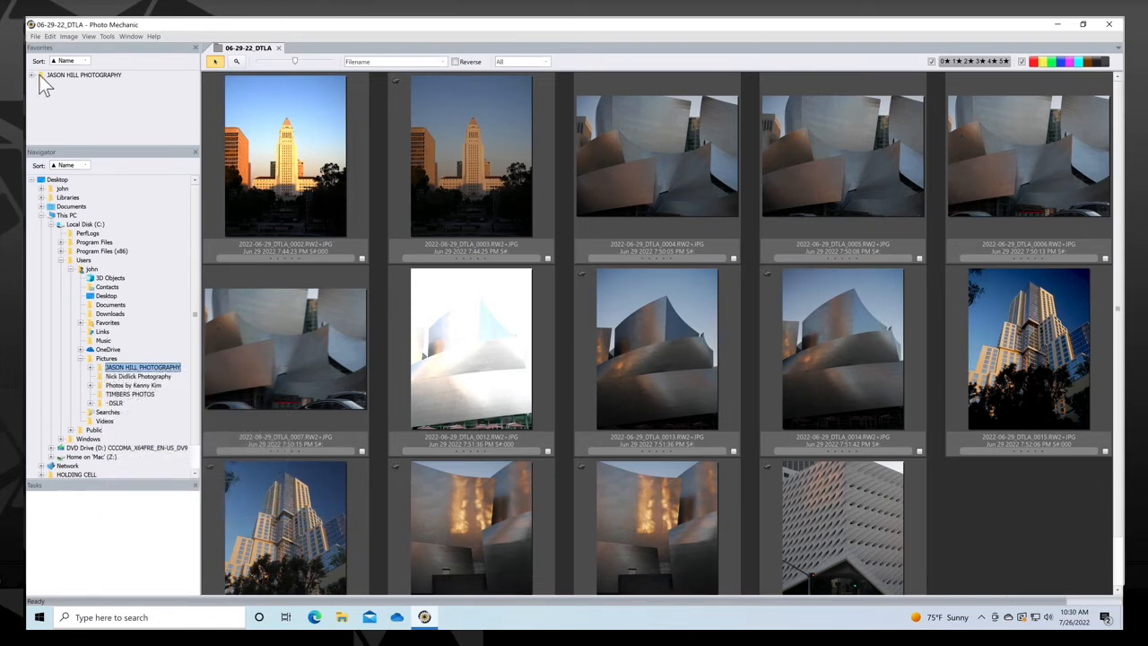
right_click(82, 75)
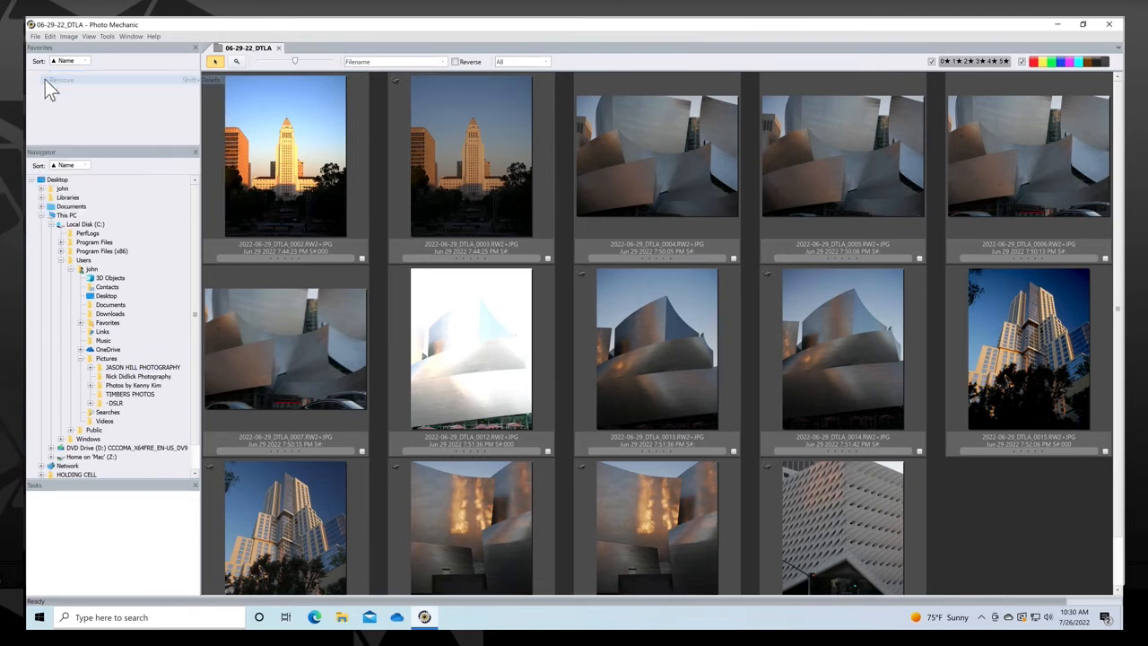
left_click(51, 87)
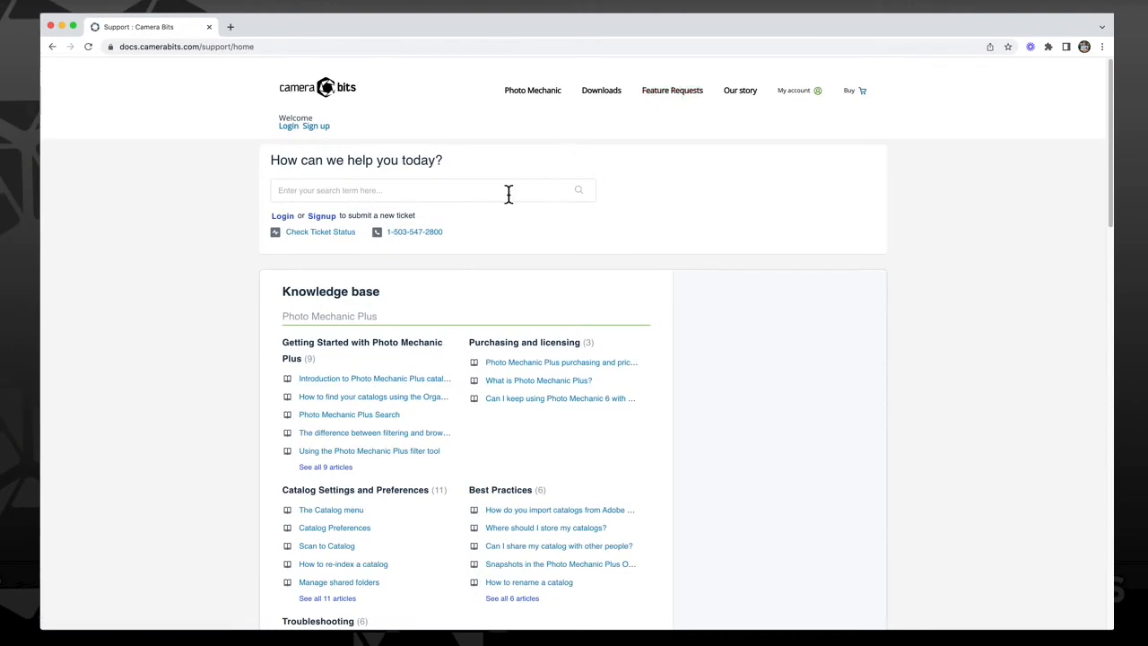
Enter 'Contact' in the Camera Bits support site's search box
type("Contact")
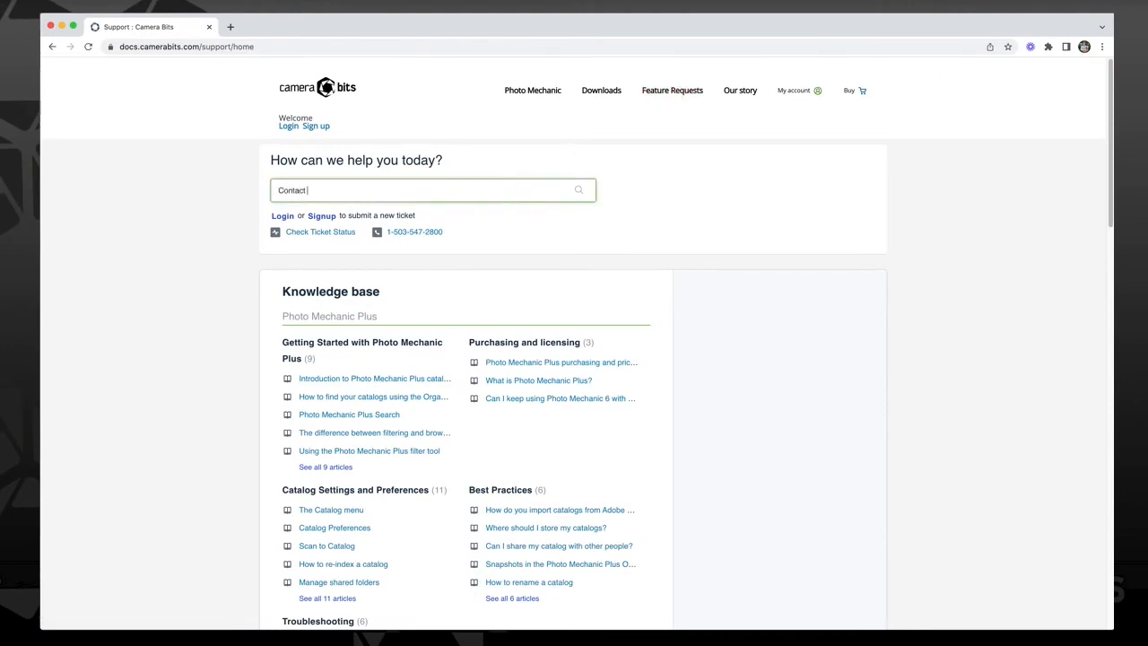